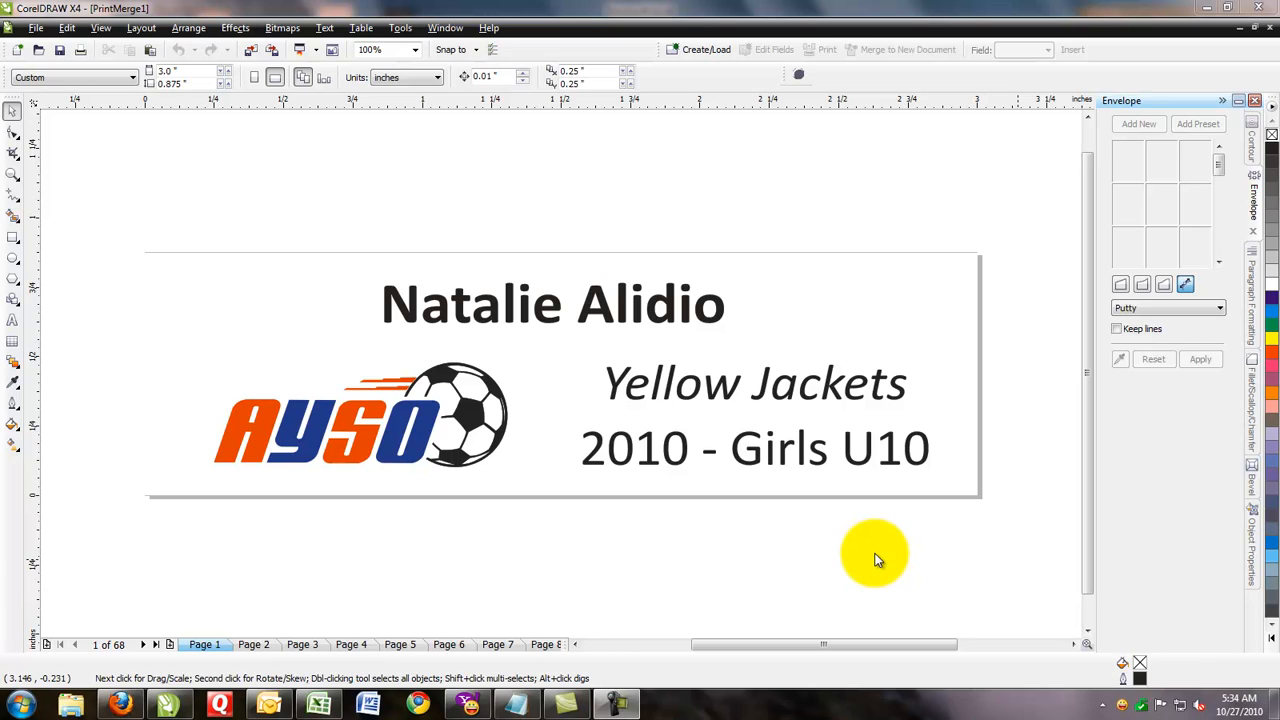
mouse_move(640, 550)
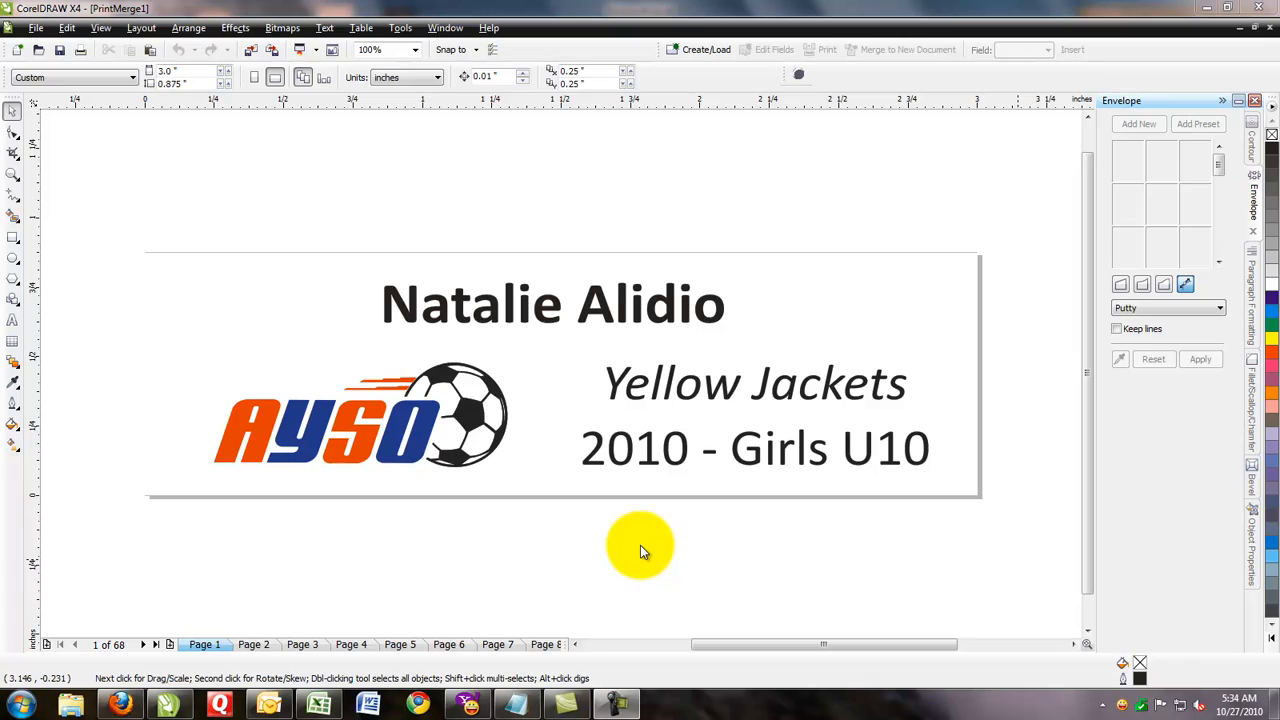
mouse_move(88, 616)
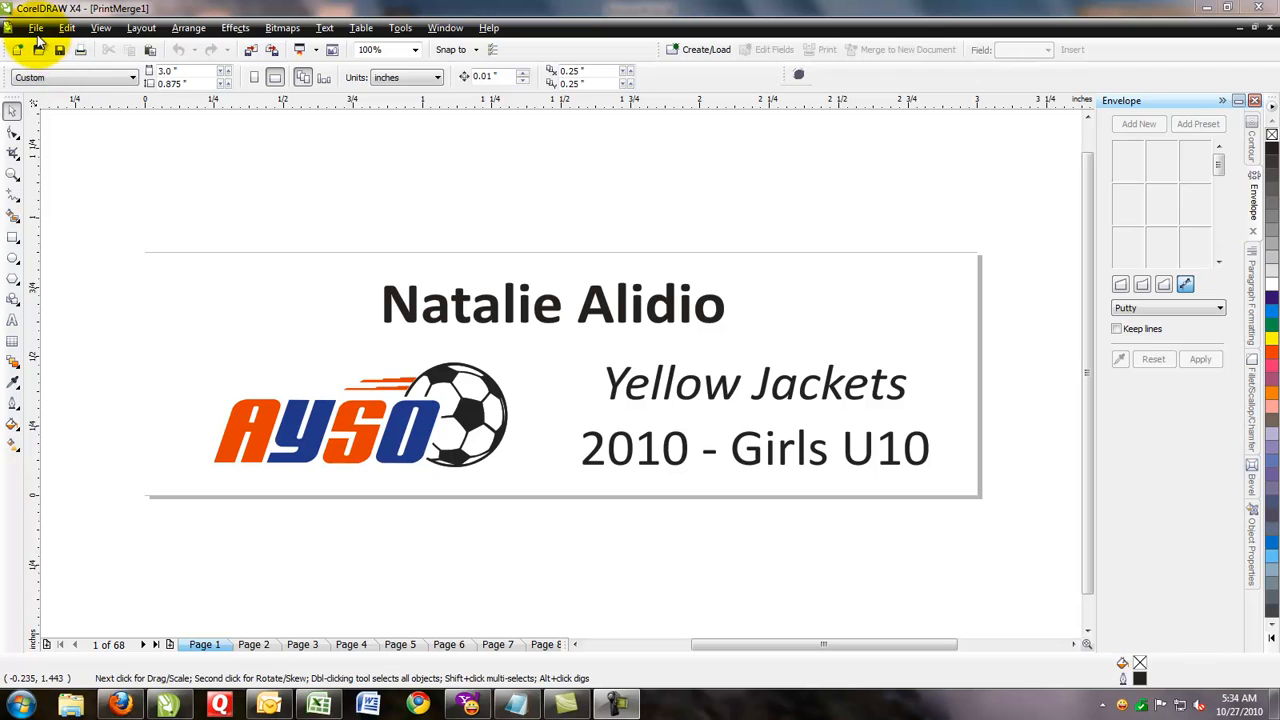
Bring up File > Print for pages 1-68, accept the orientation adjustment, and show the Layout options.
click(36, 28)
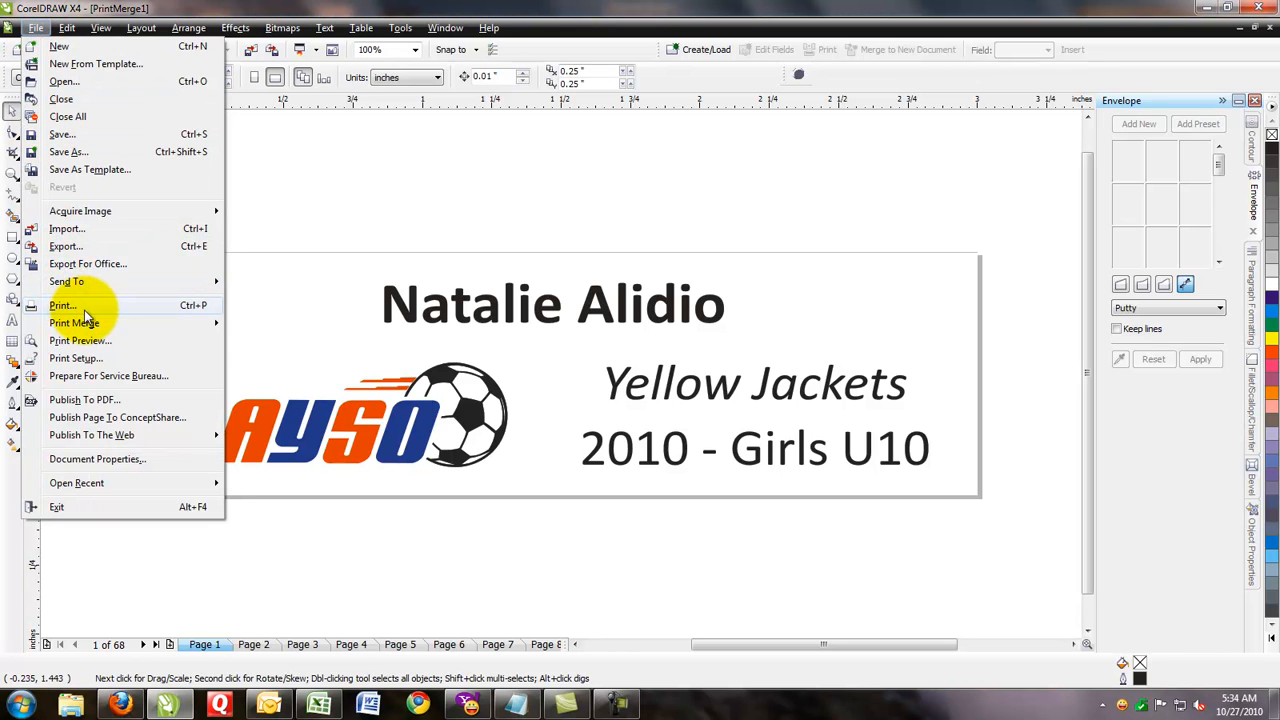
click(62, 304)
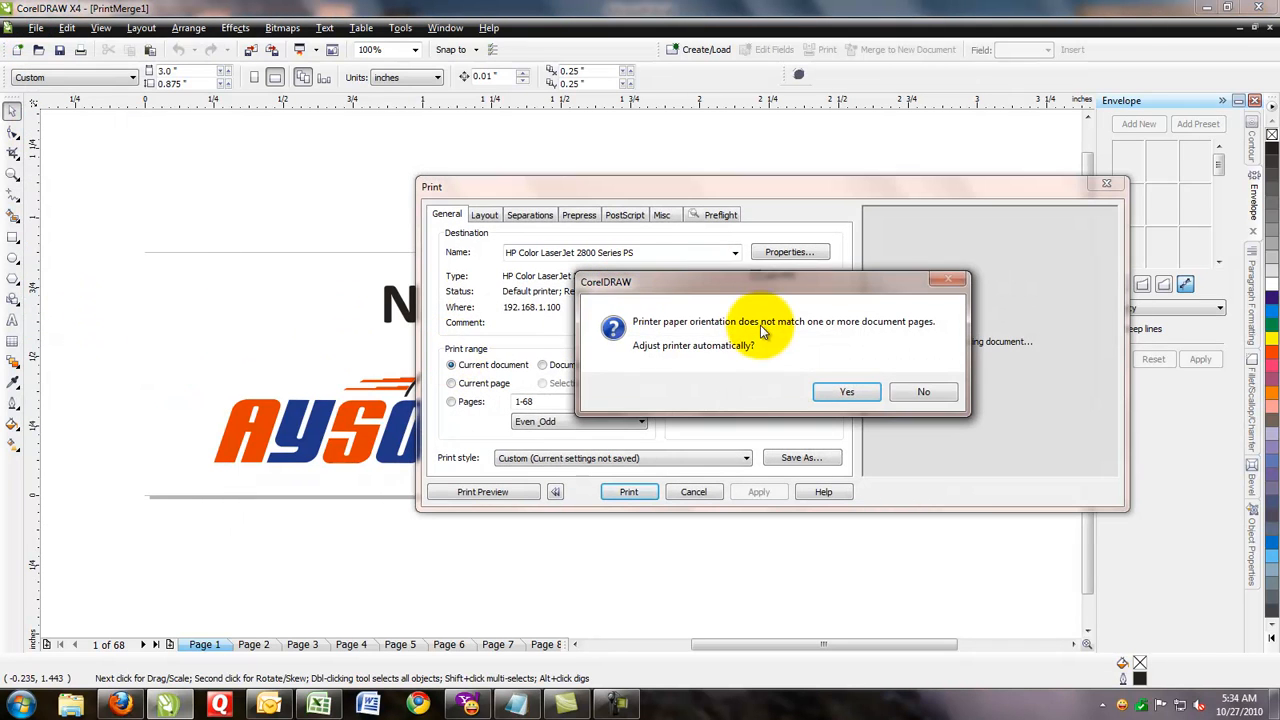
click(848, 390)
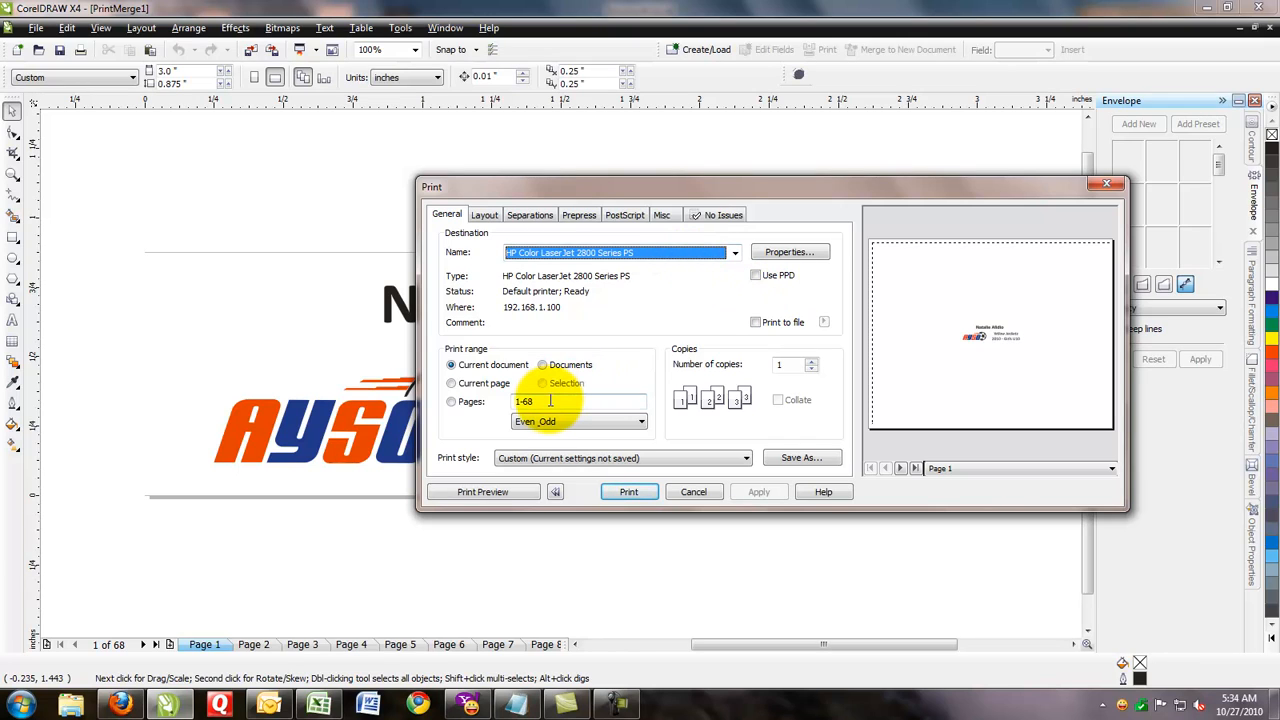
click(484, 214)
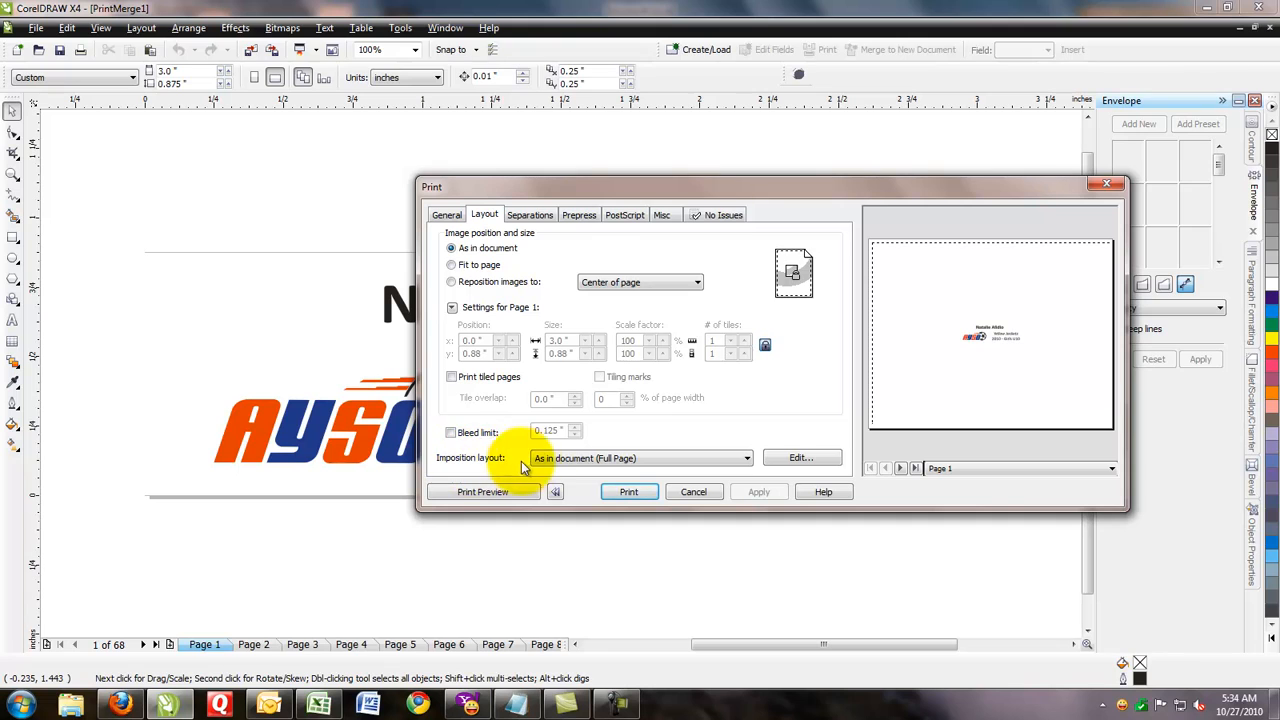
Launch Print Preview showing the blank imposition layout template.
click(484, 492)
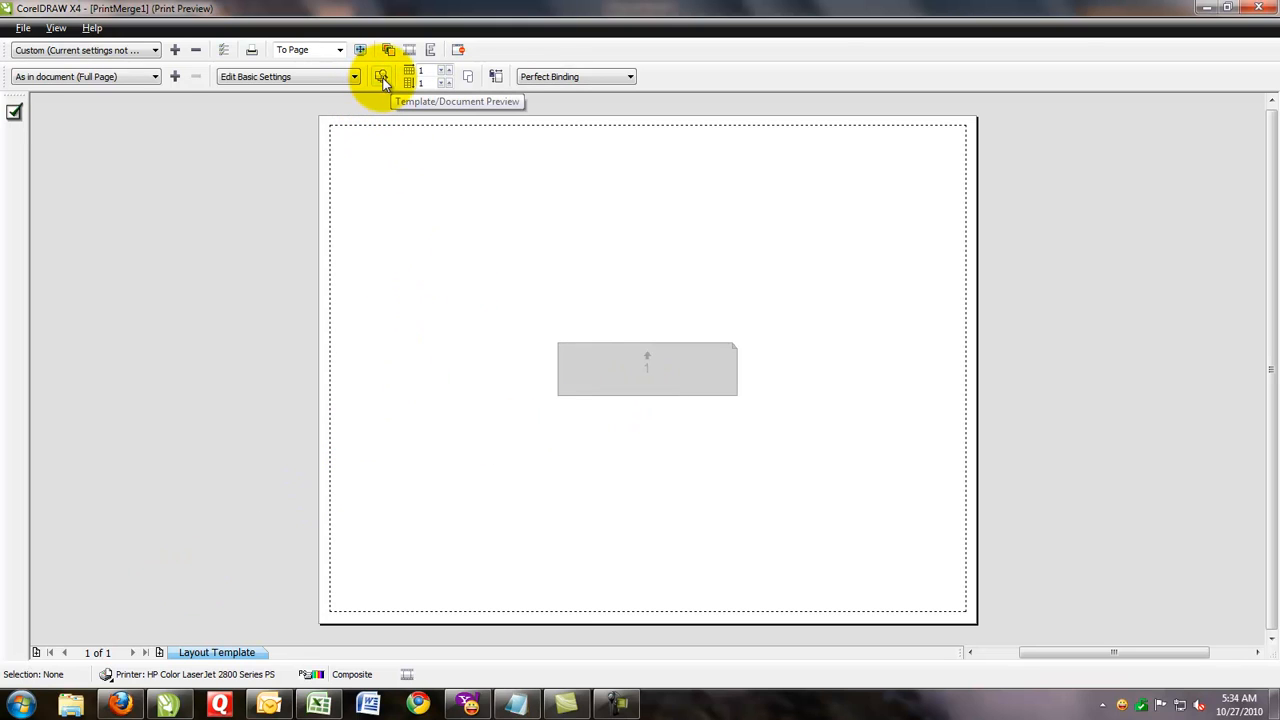
Switch the preview to render the actual merged name plate content across 68 pages.
click(380, 76)
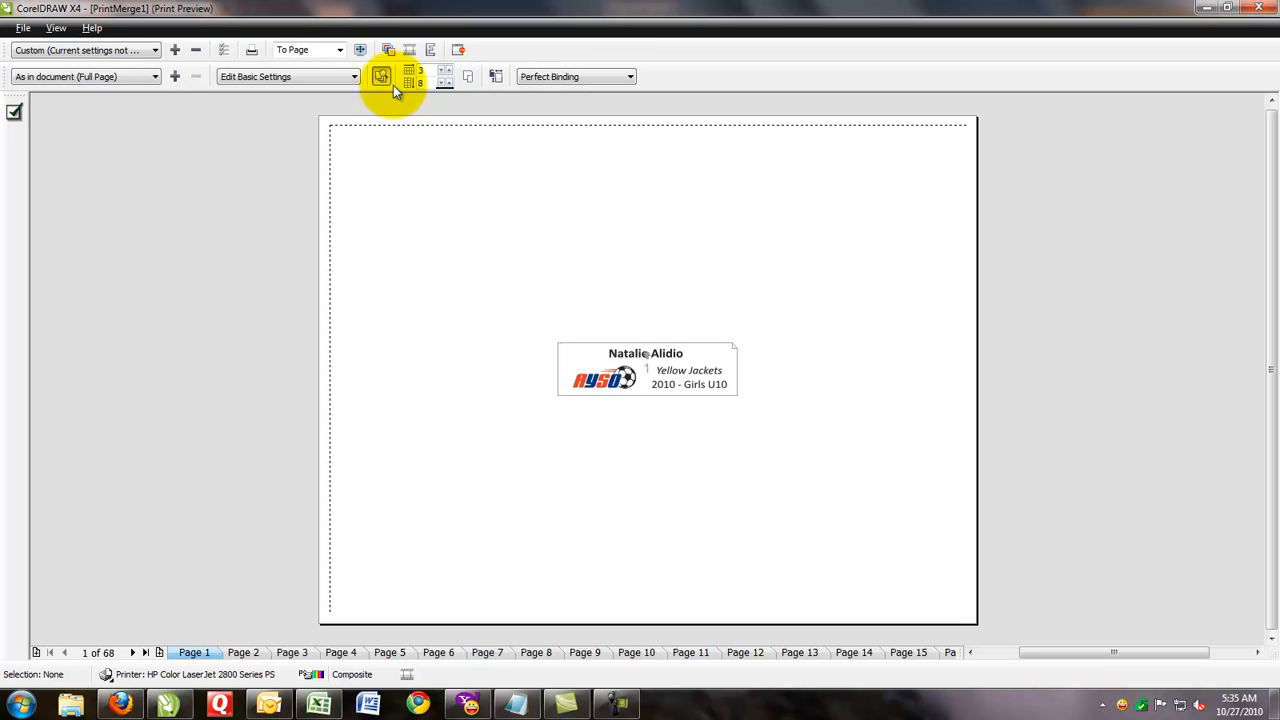
Impose the plates 3 across by 8 down on three sheets, check signature 2, and return to Print.
click(380, 76)
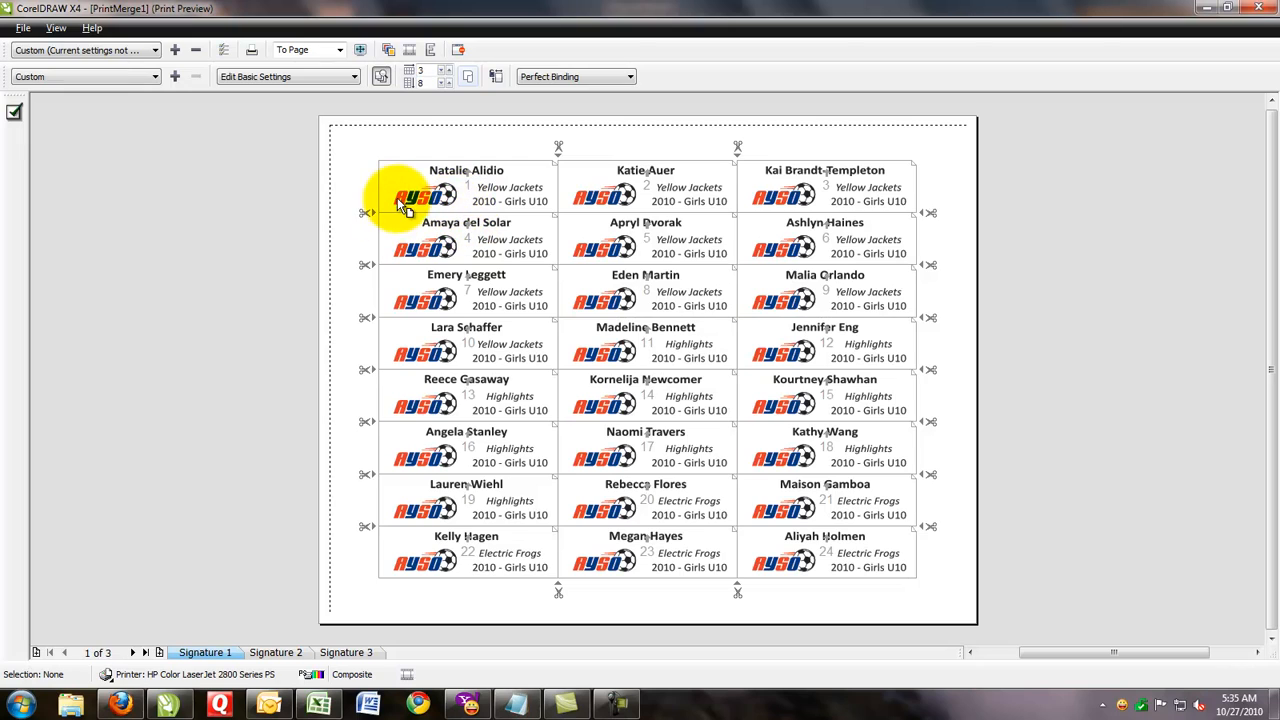
mouse_move(484, 198)
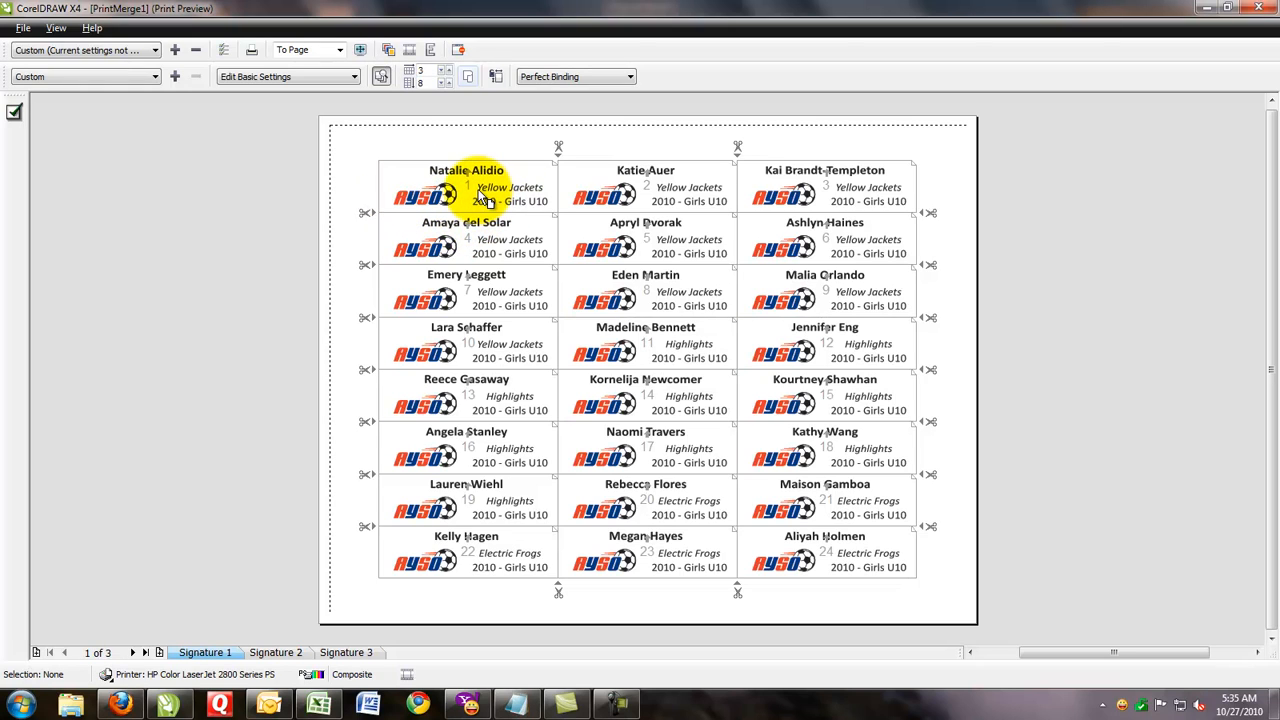
mouse_move(798, 196)
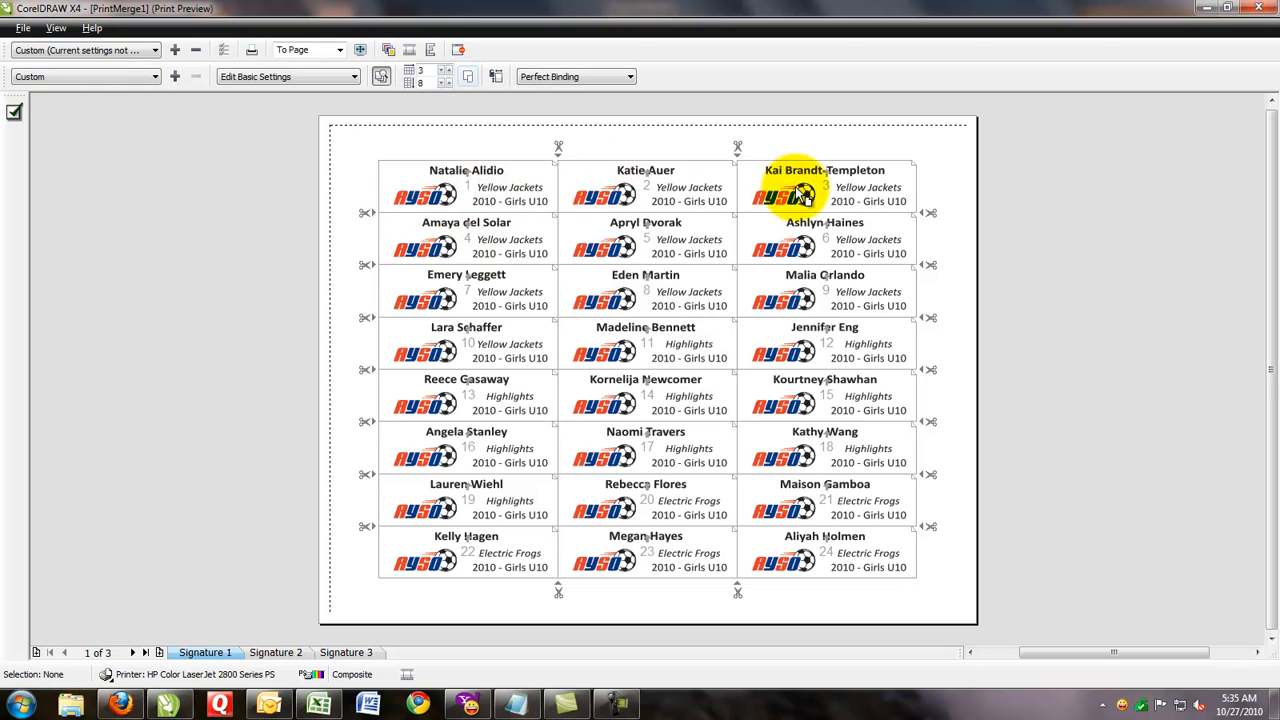
mouse_move(810, 556)
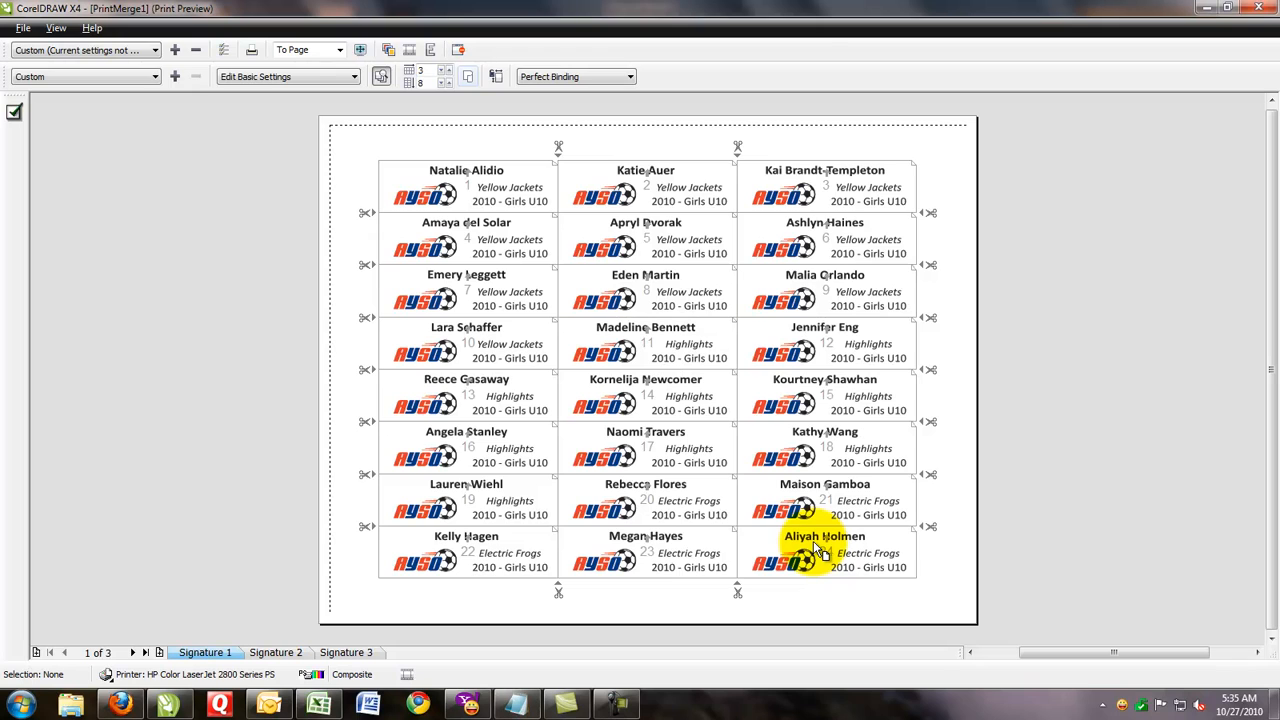
click(276, 652)
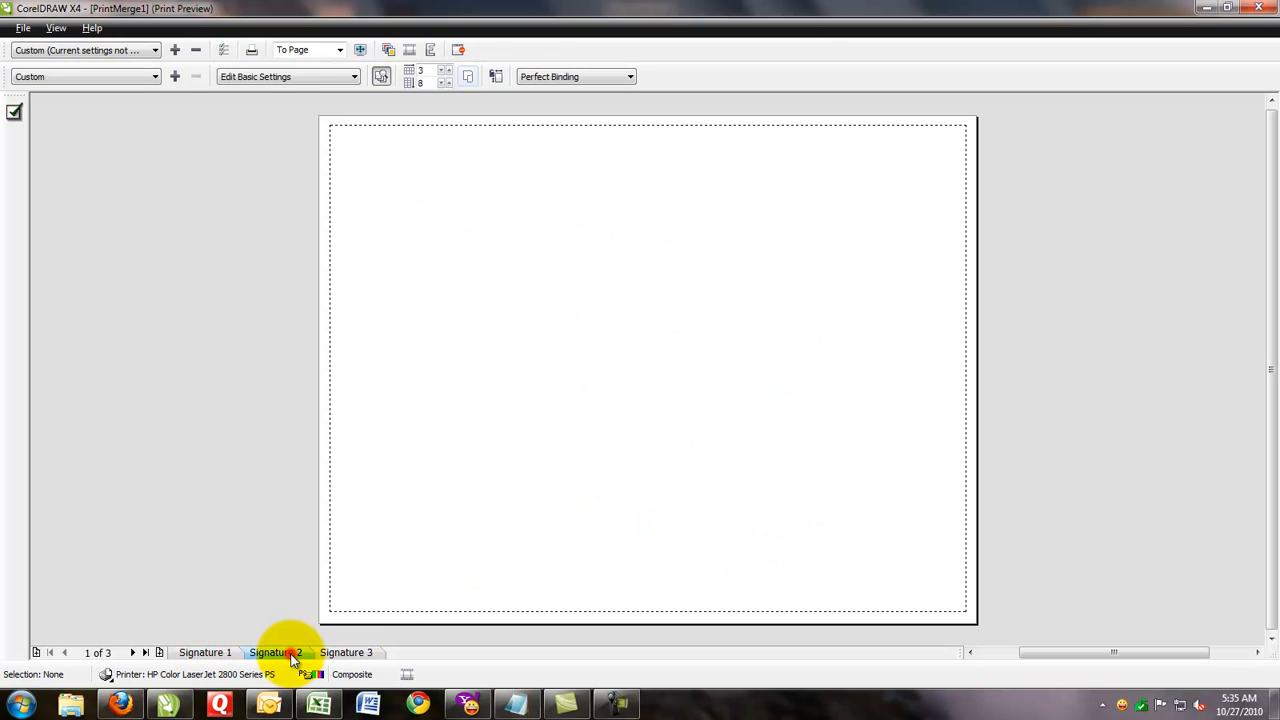
click(276, 652)
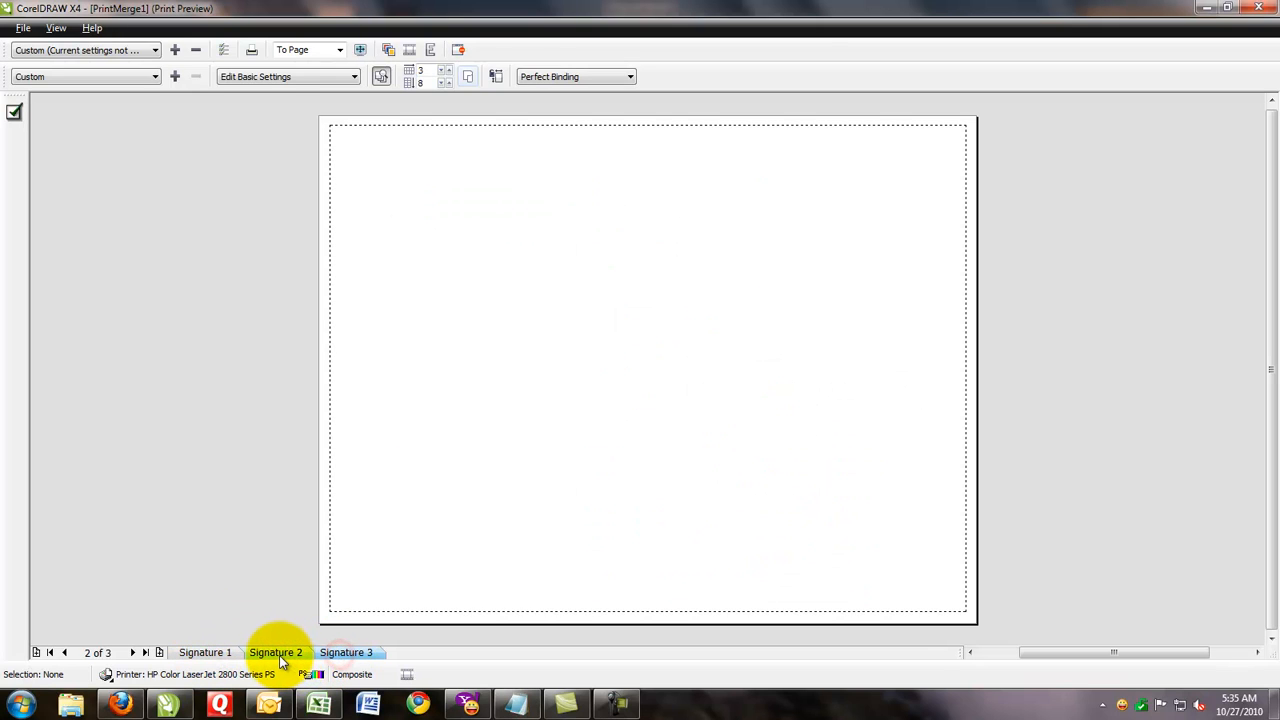
click(204, 652)
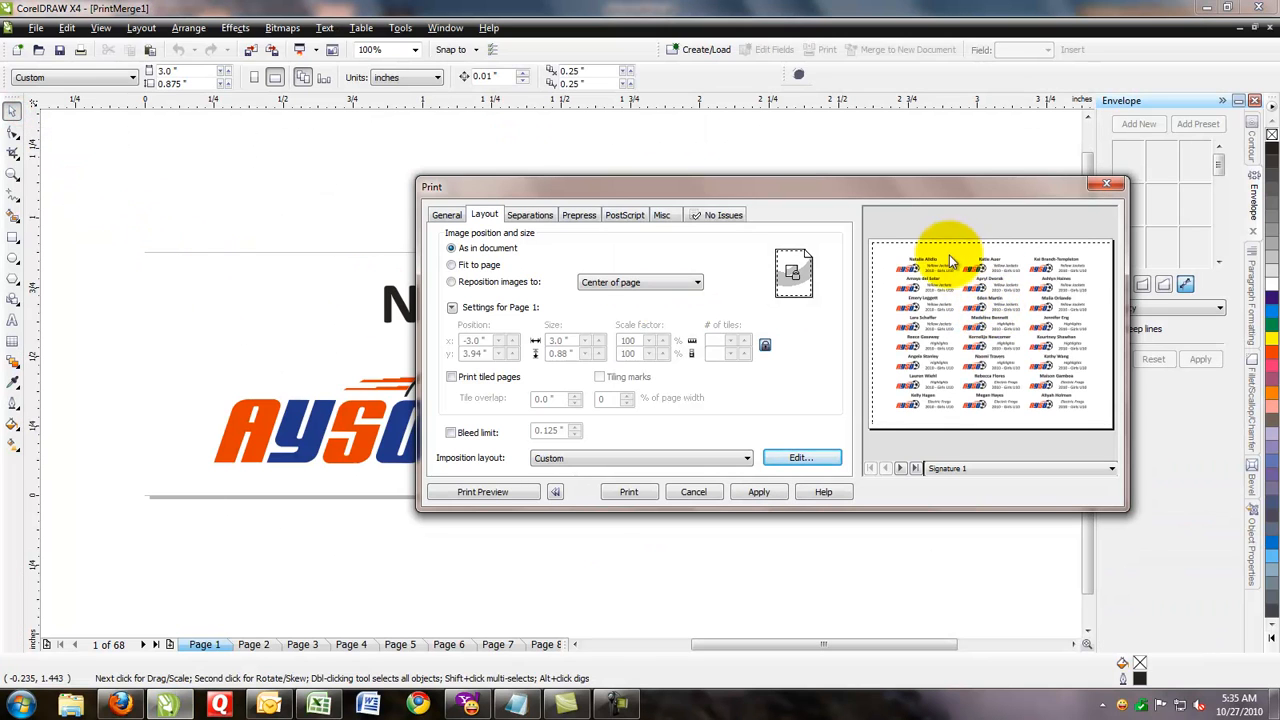
Show the Prepress options with crop, registration and calibration marks unchecked.
click(1112, 468)
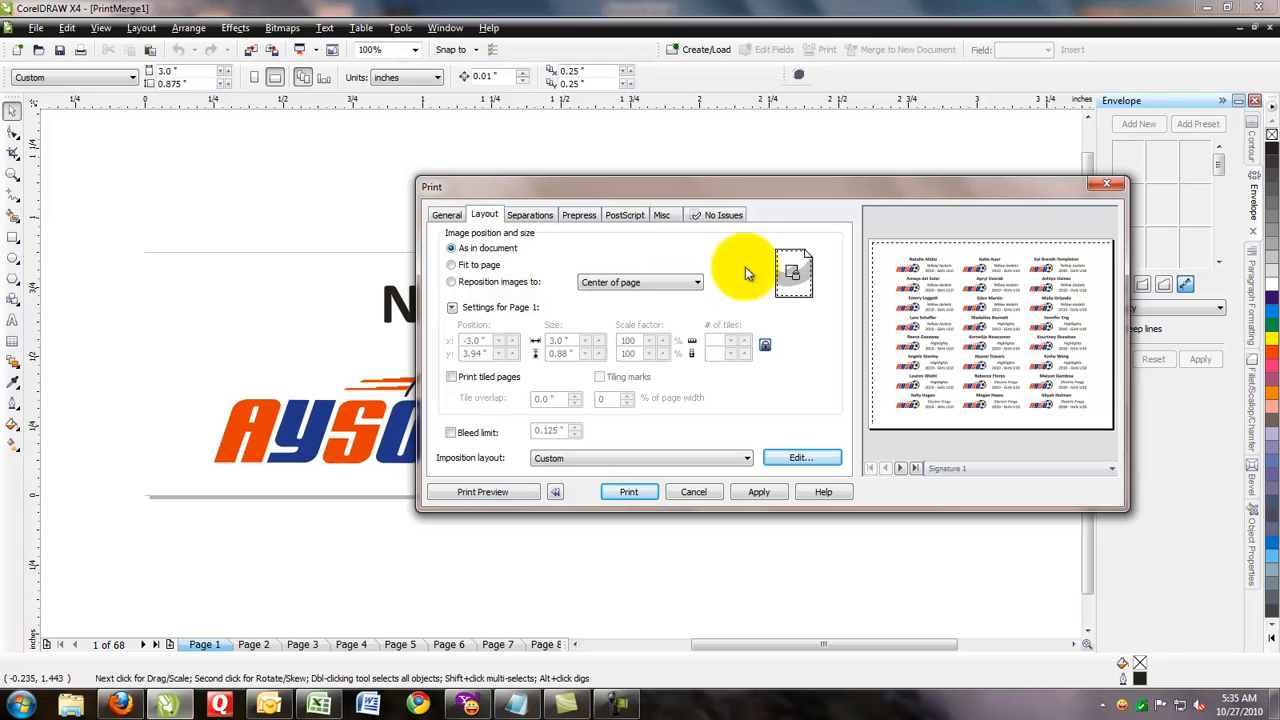
mouse_move(988, 280)
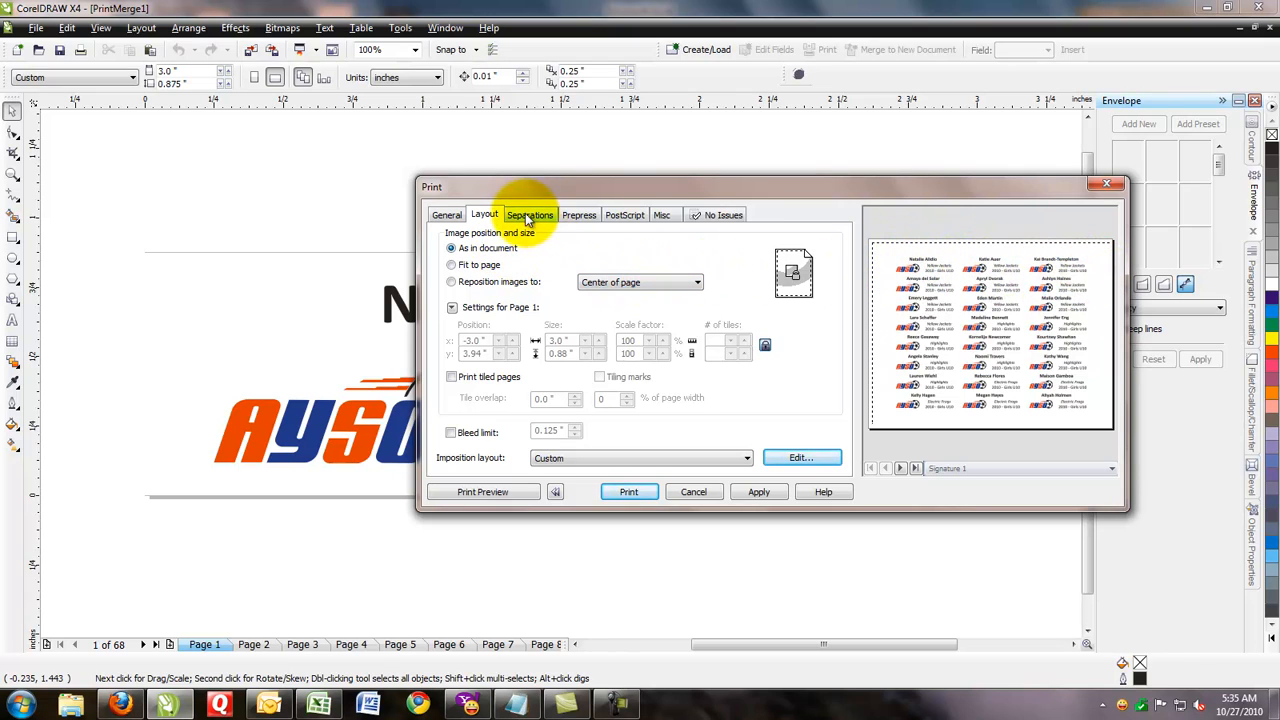
click(578, 214)
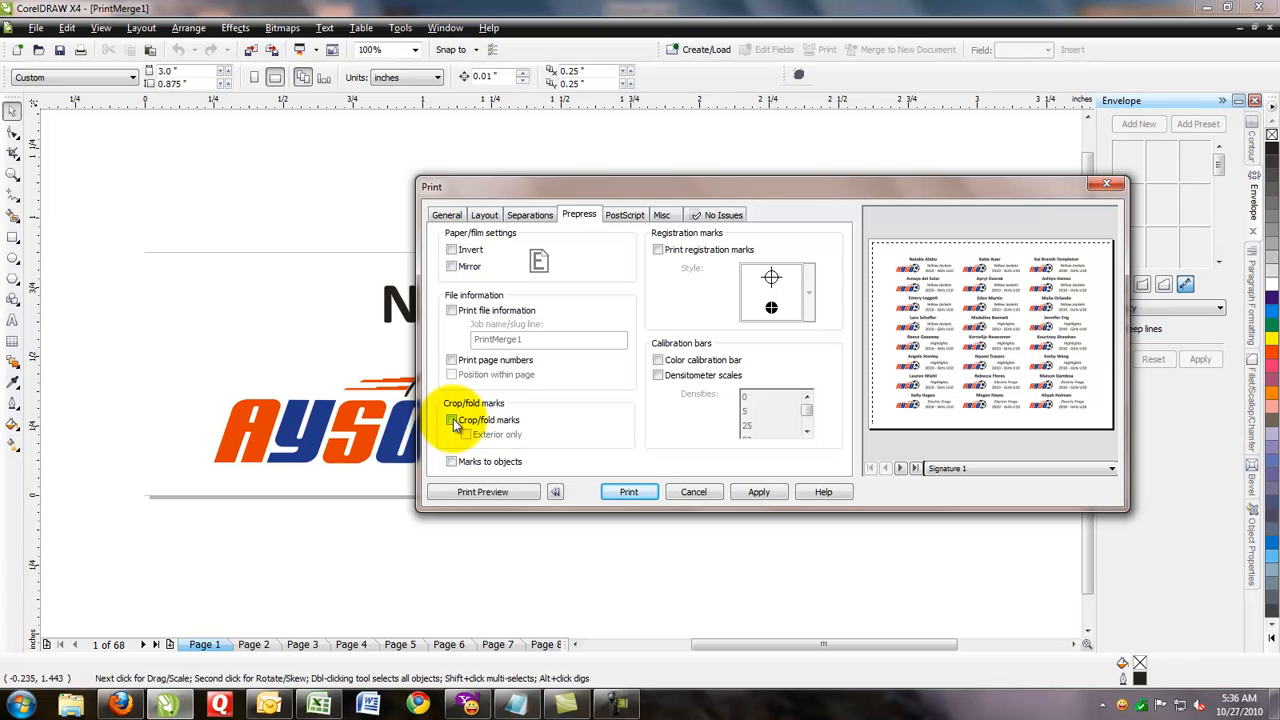
Enable crop/fold marks limited to the sheet exterior only.
click(452, 420)
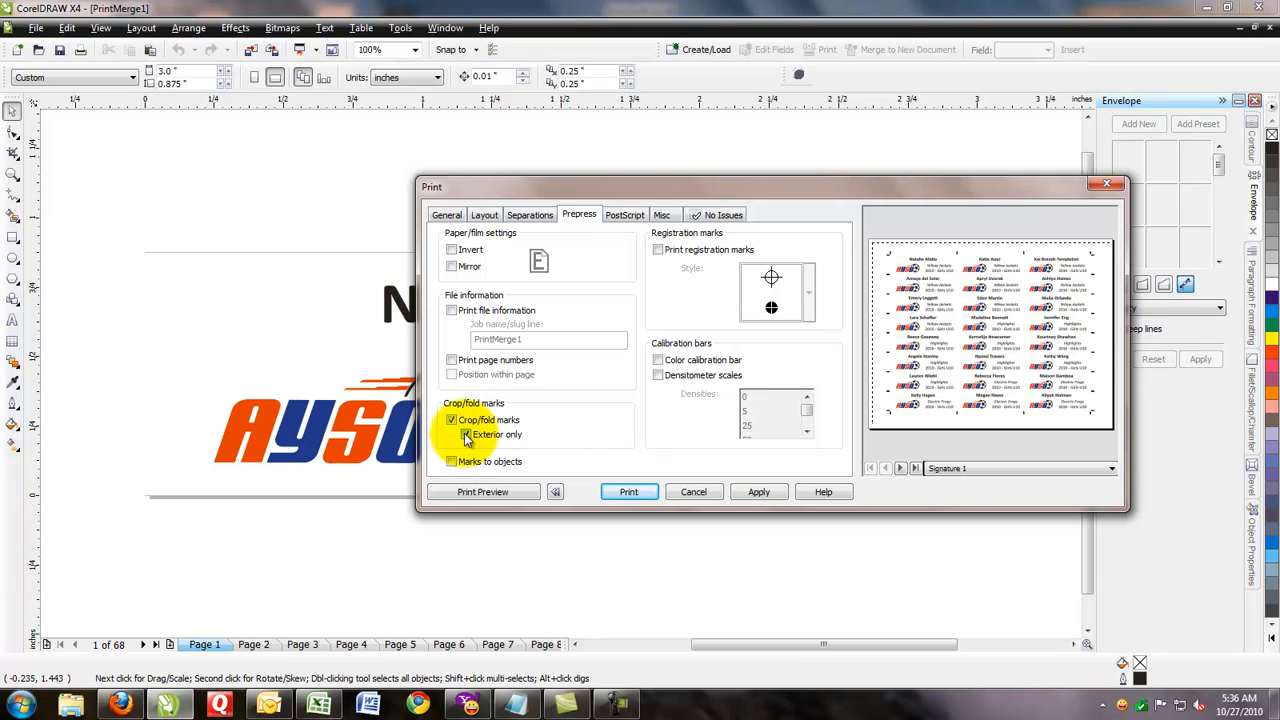
click(464, 434)
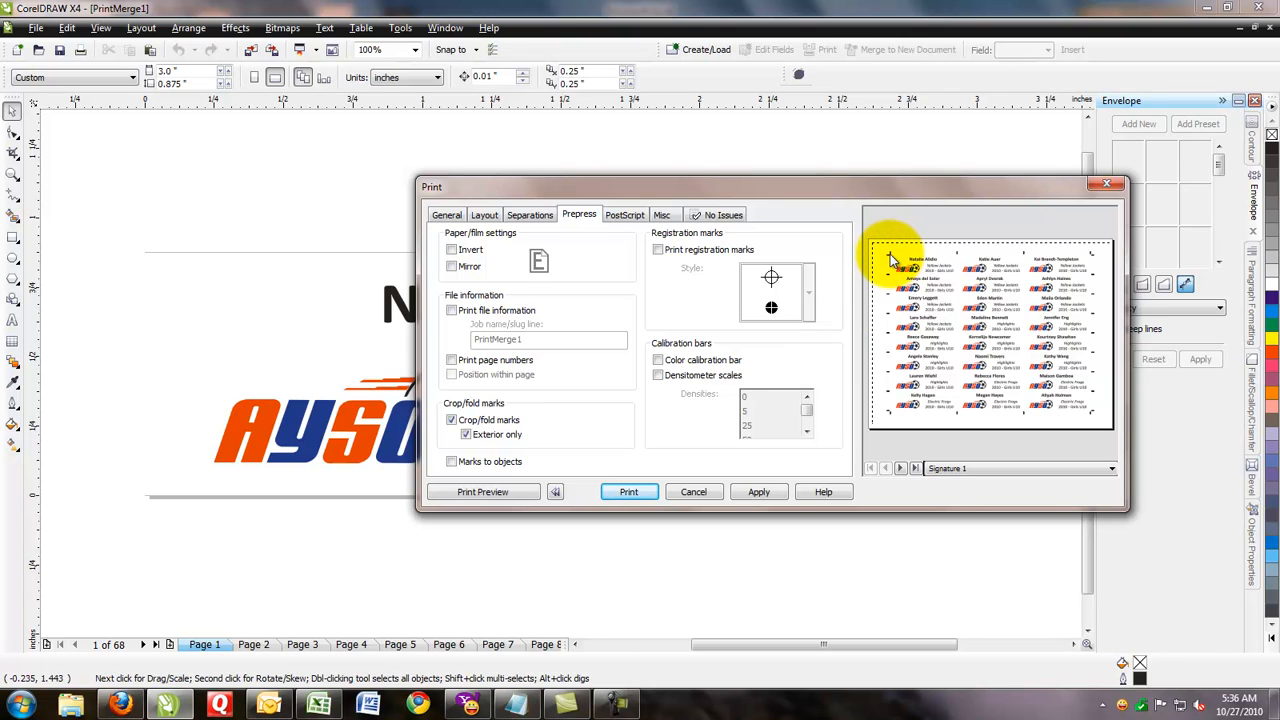
mouse_move(960, 260)
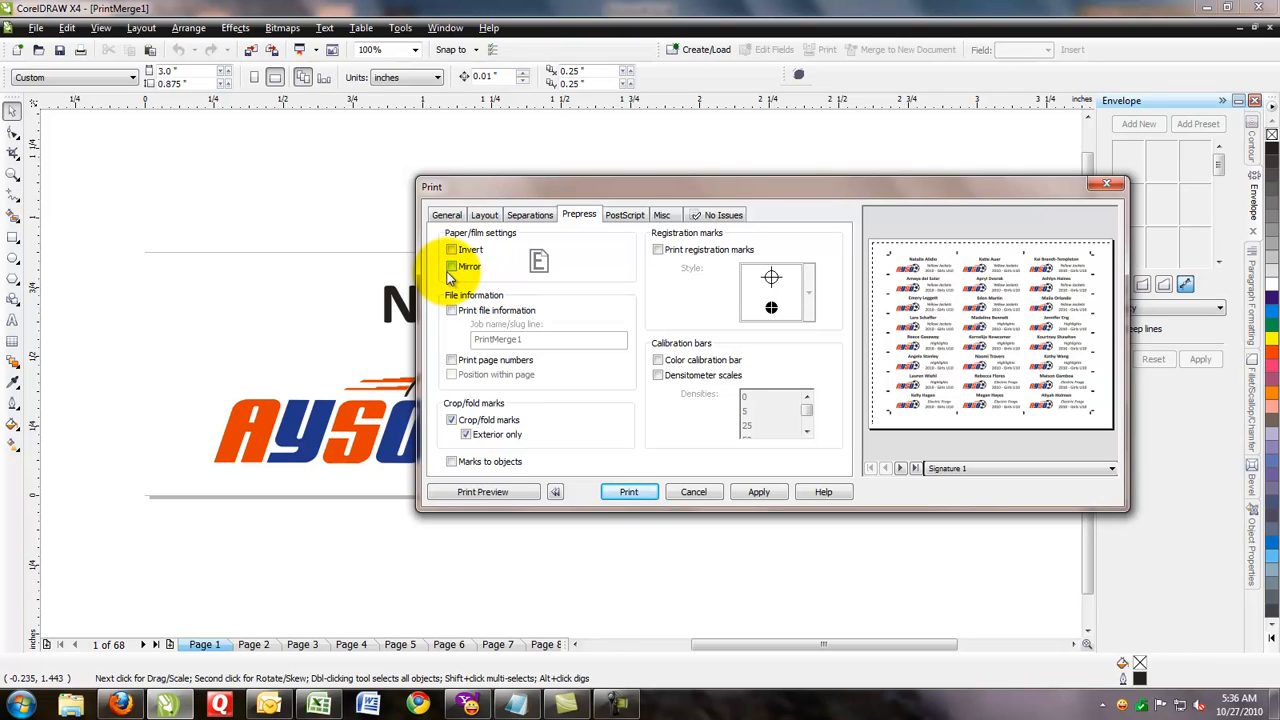
Enable Mirror under Paper/film settings so plates print reversed for sublimation.
click(452, 266)
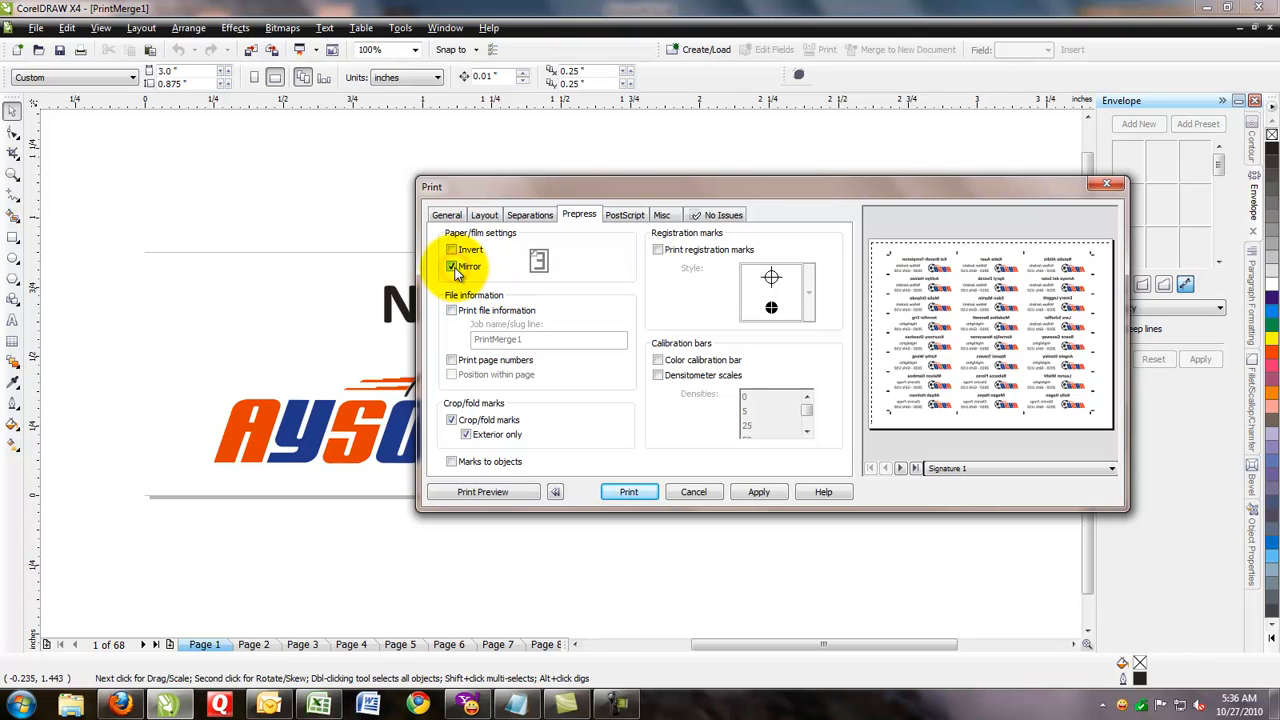
click(452, 266)
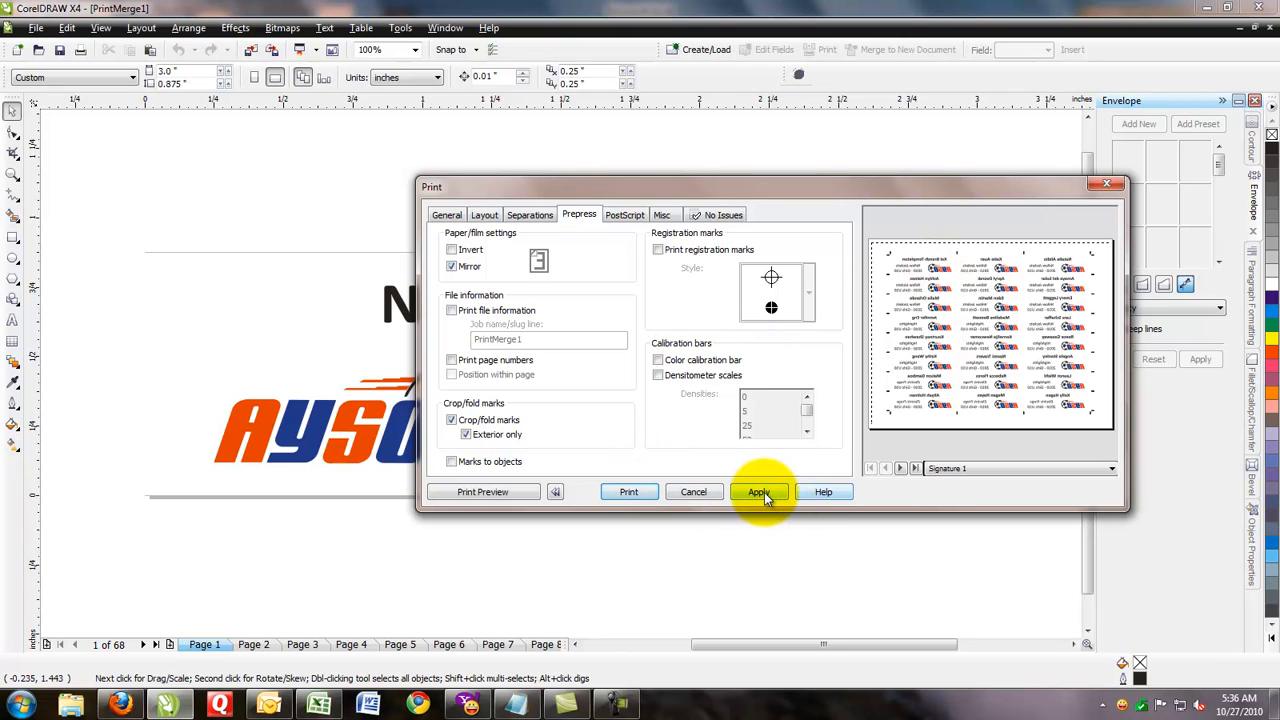
Apply the imposition and prepress settings, then cancel without printing.
click(758, 492)
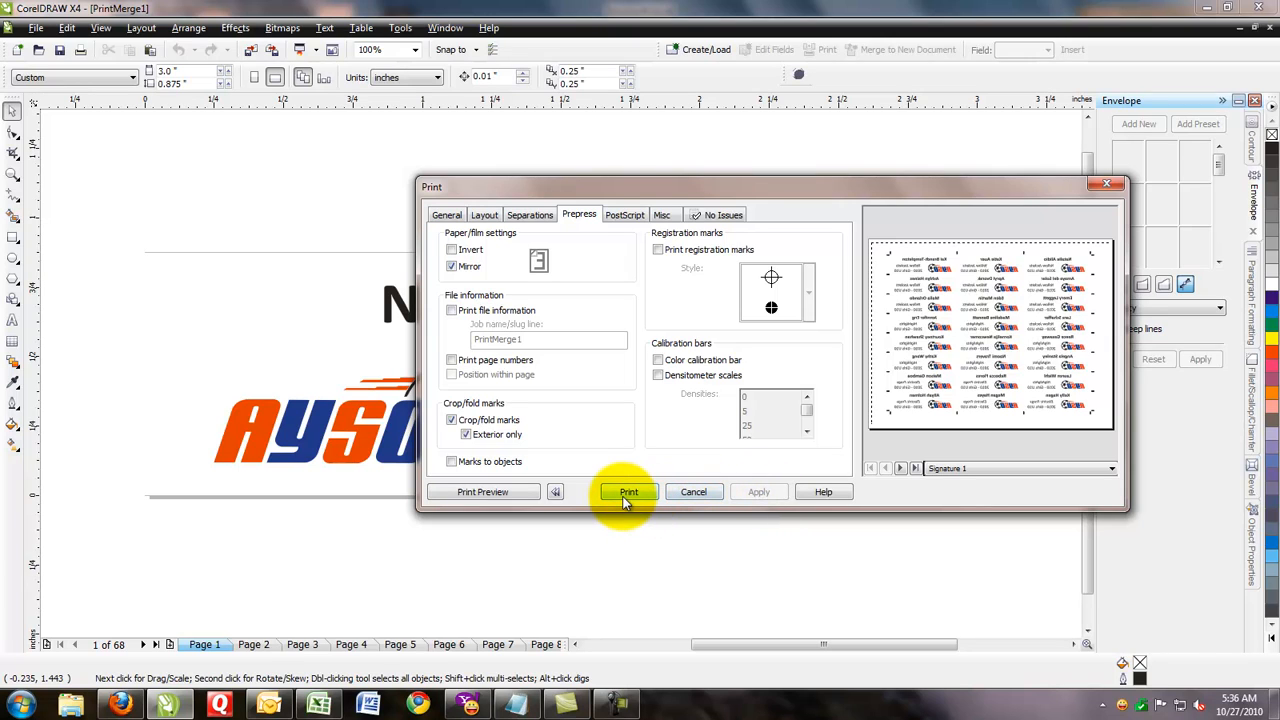
mouse_move(692, 492)
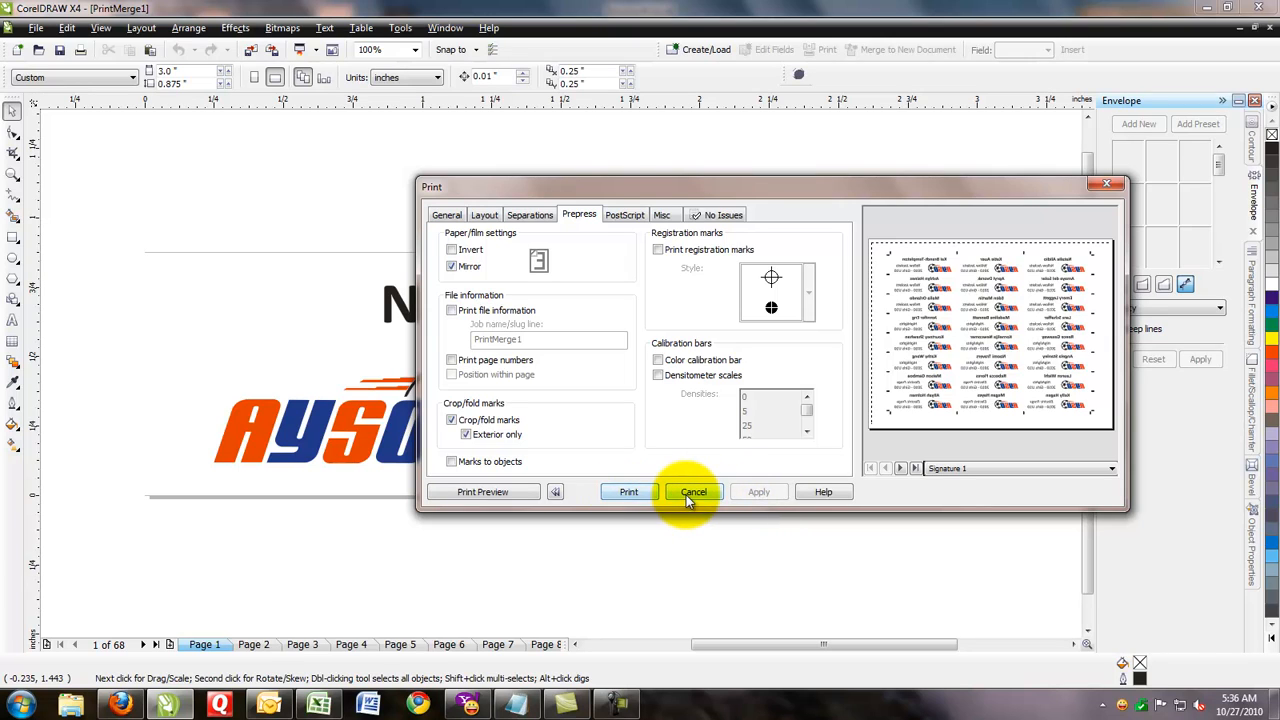
click(692, 492)
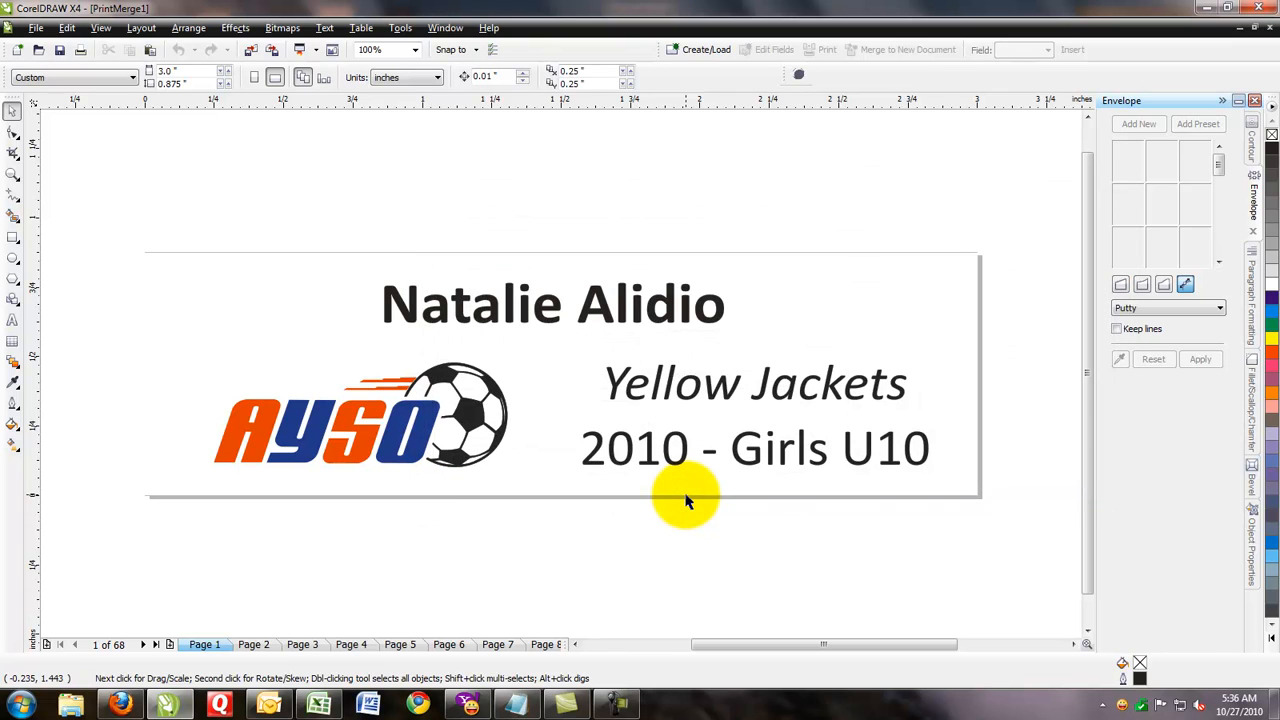